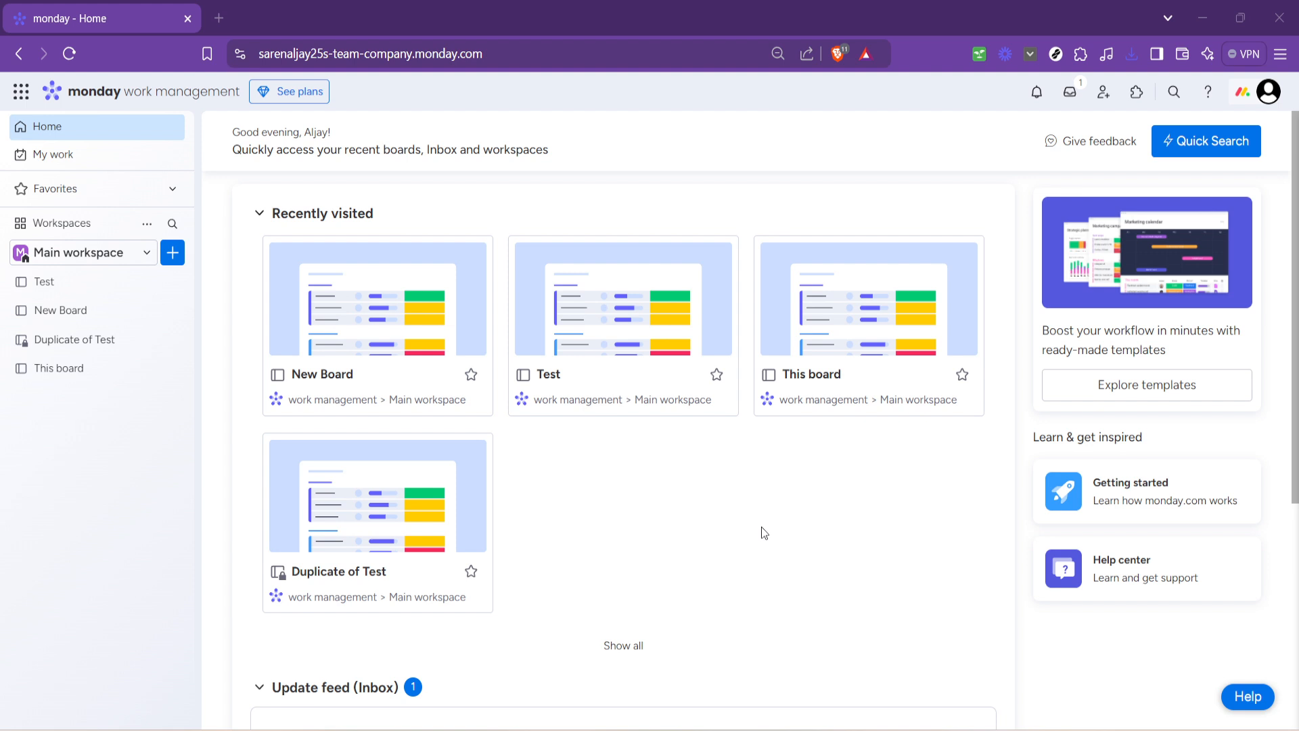
mouse_move(778, 525)
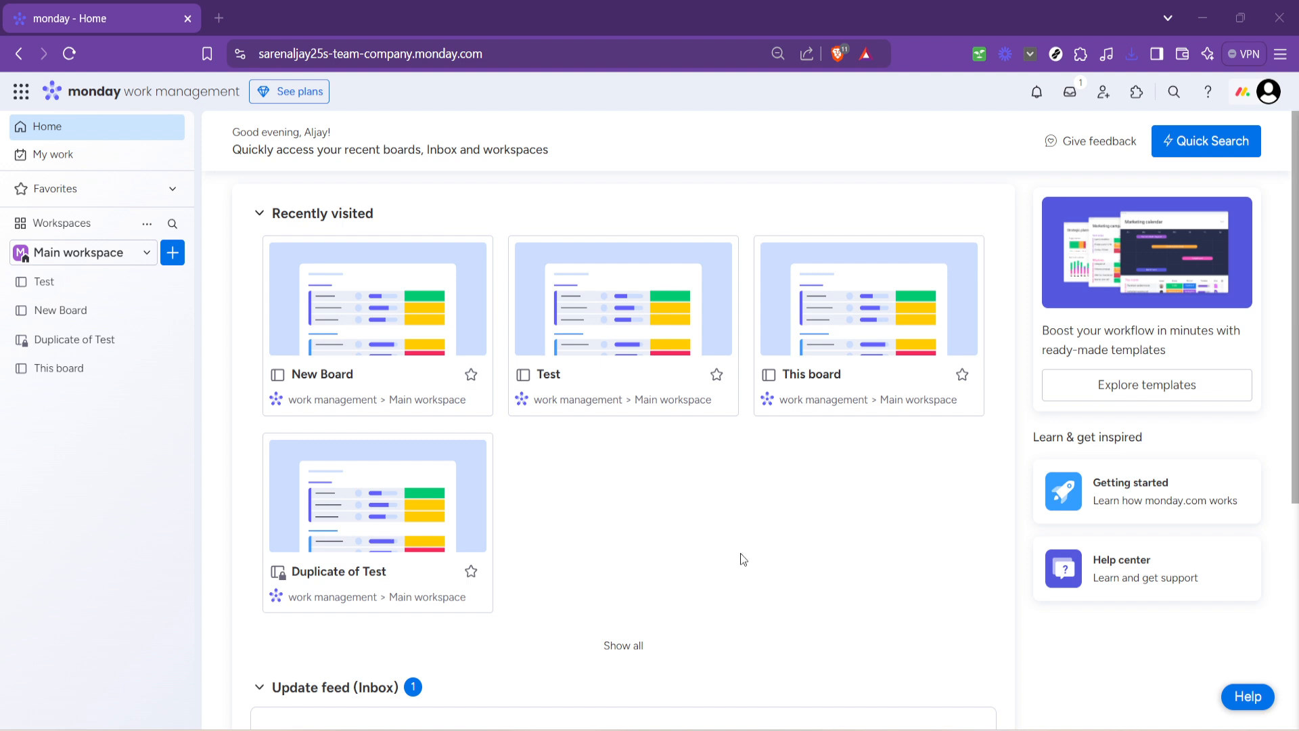
mouse_move(191, 272)
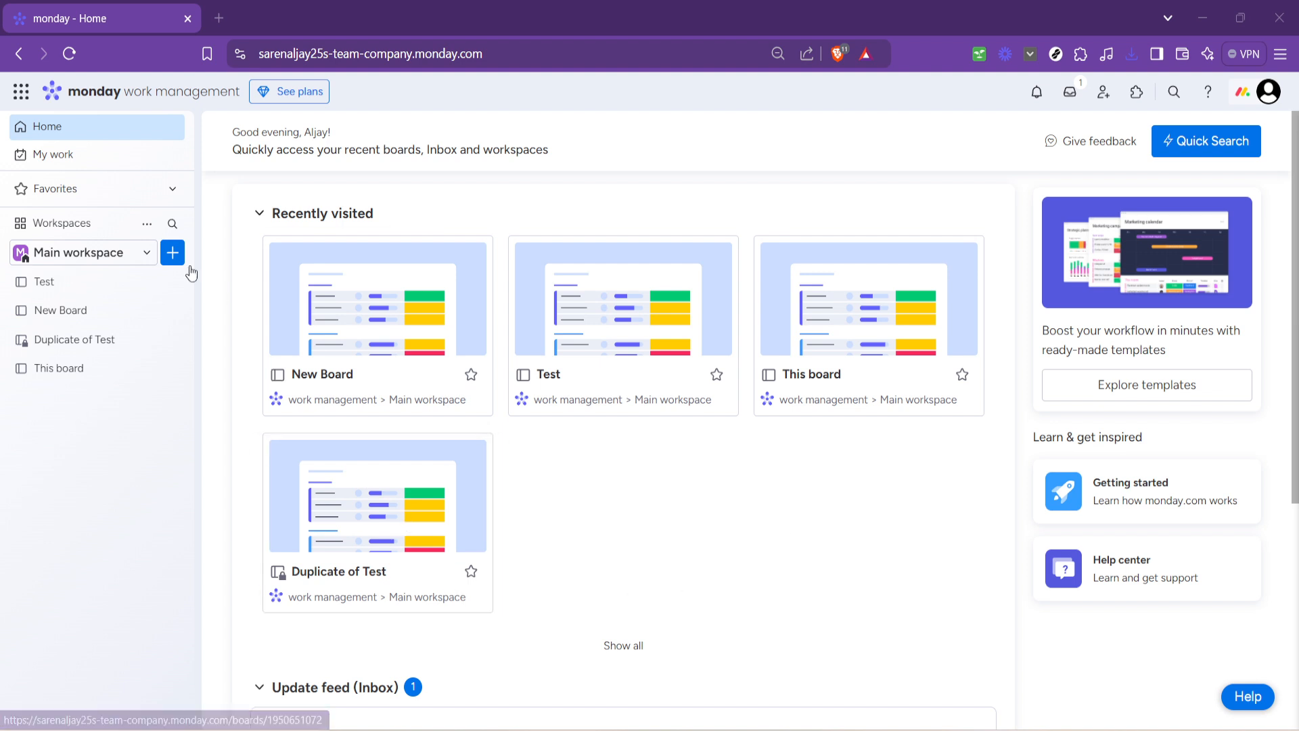
mouse_move(172, 252)
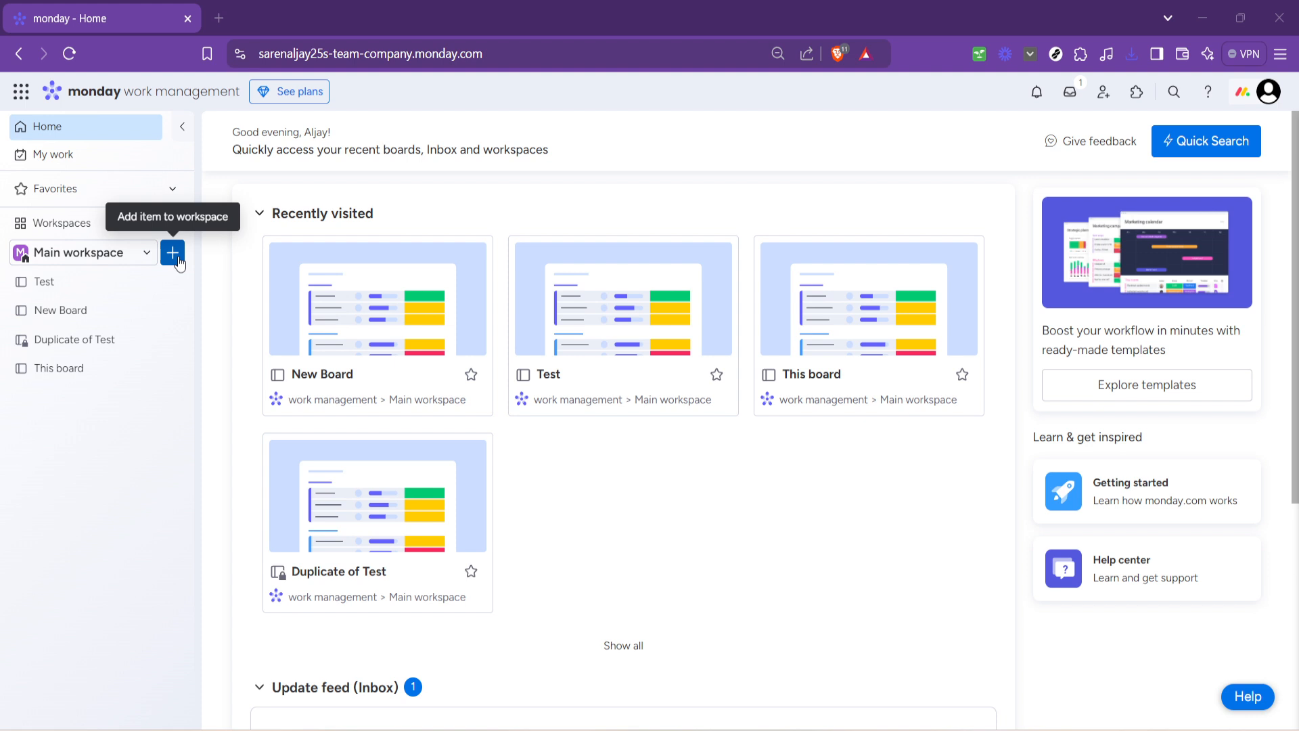
- From Main workspace's add menu, start a new board with a template, opening the Template center
left_click(172, 253)
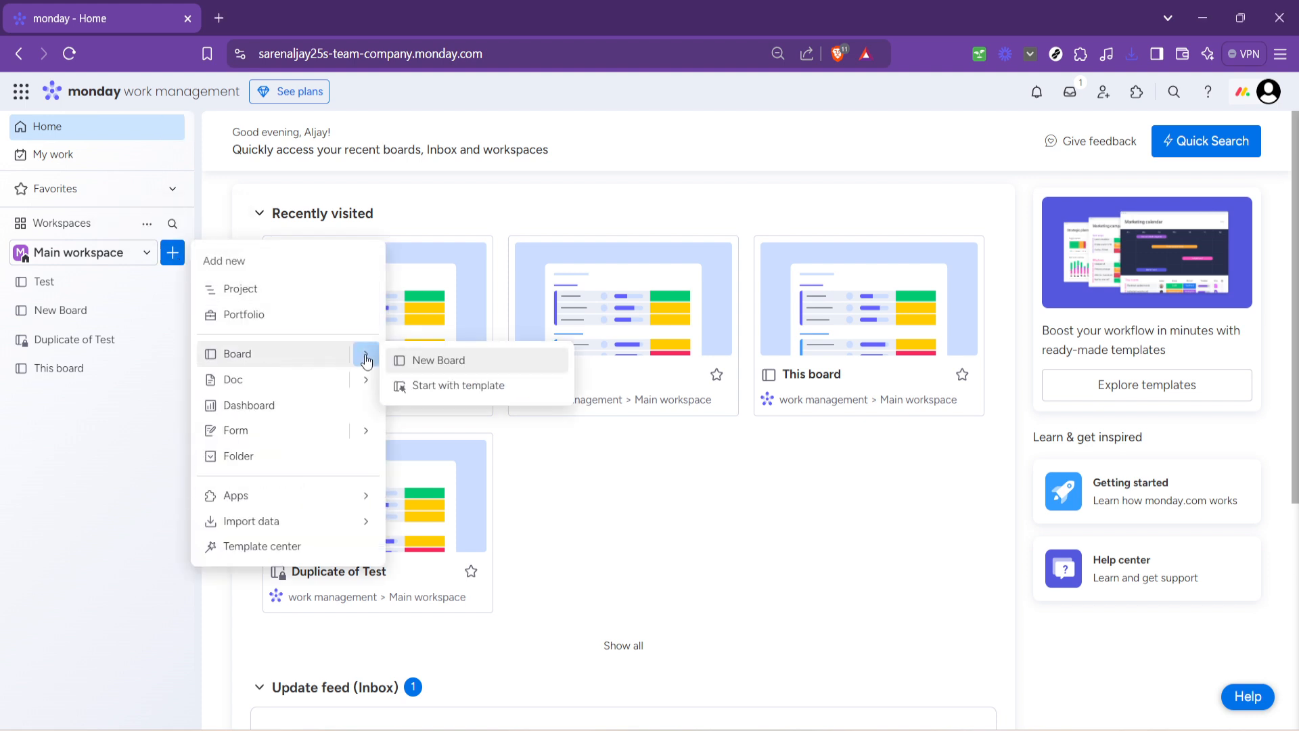
mouse_move(467, 385)
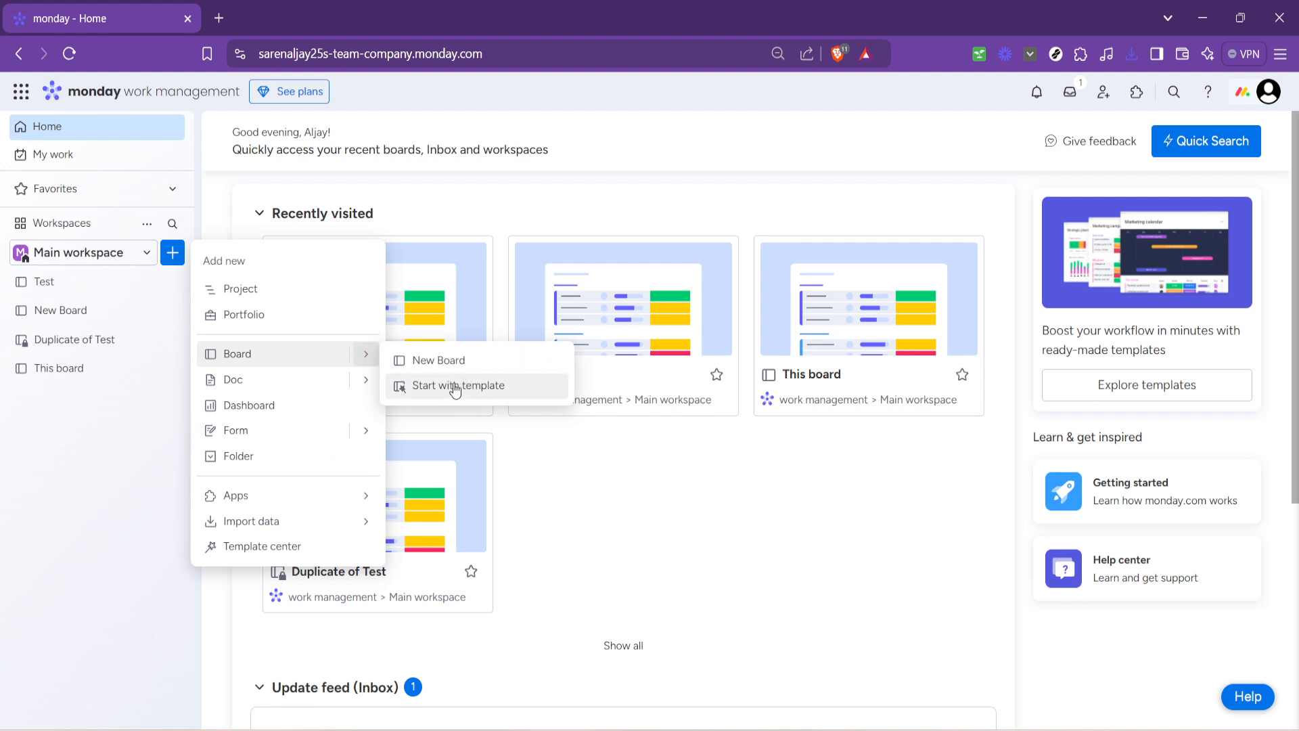
left_click(459, 385)
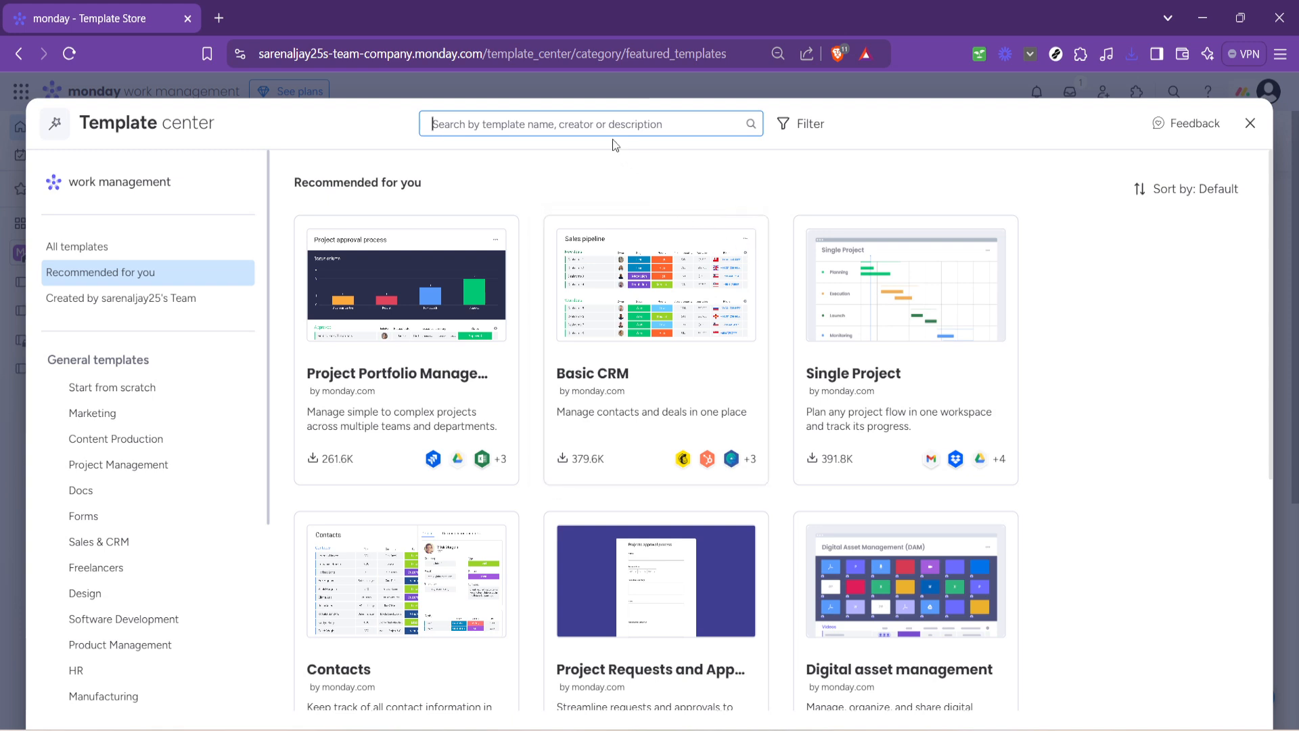
left_click(588, 123)
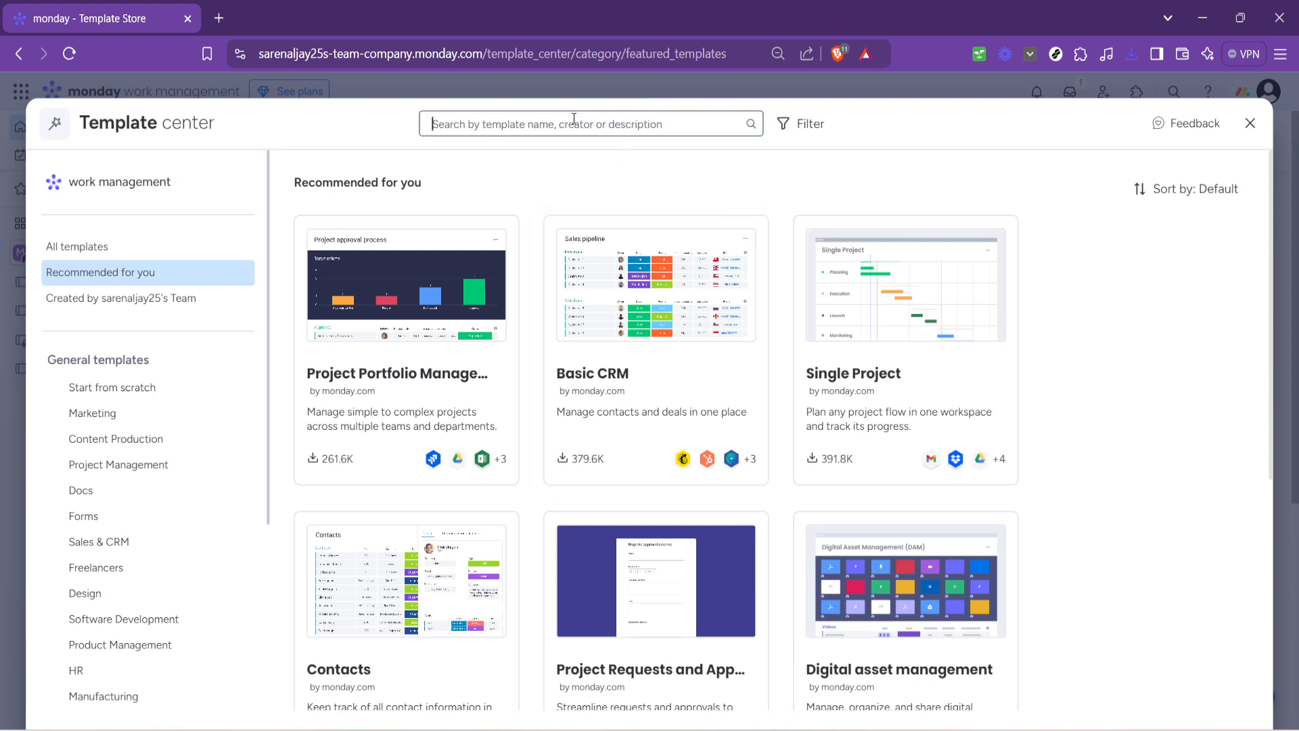
left_click(590, 123)
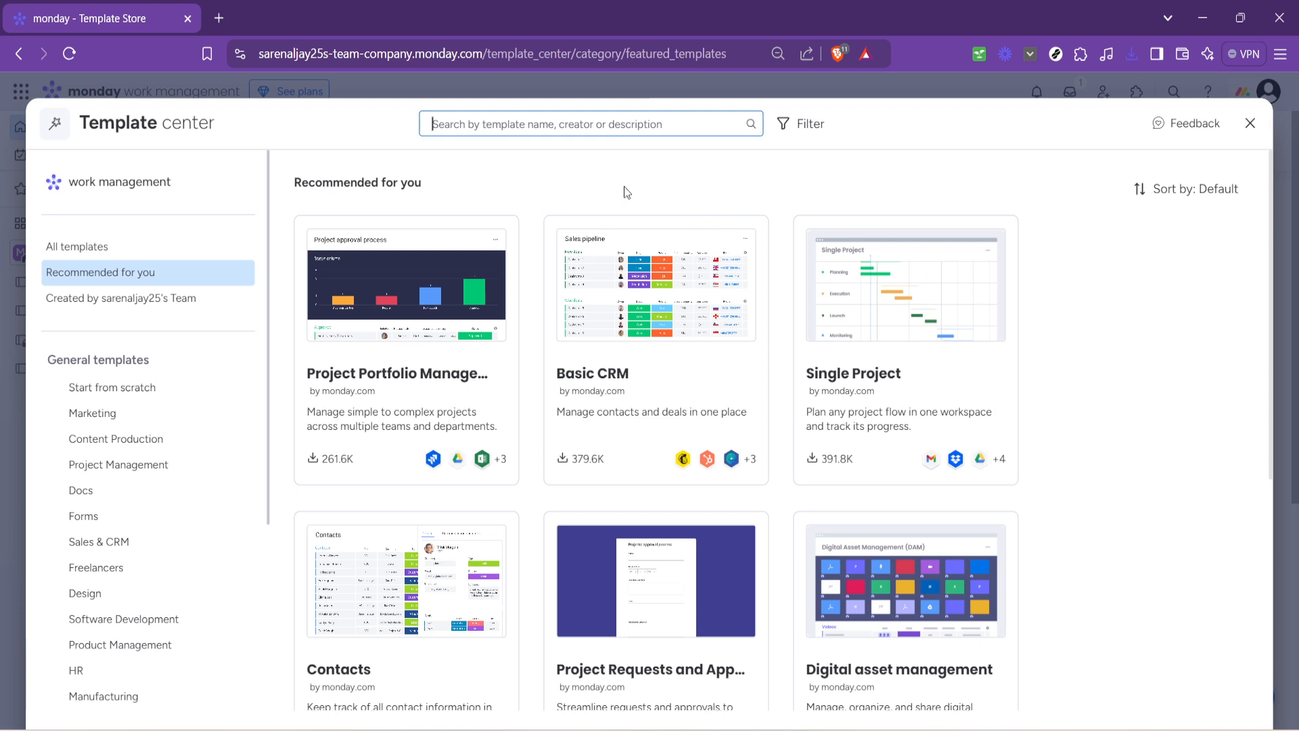
mouse_move(668, 190)
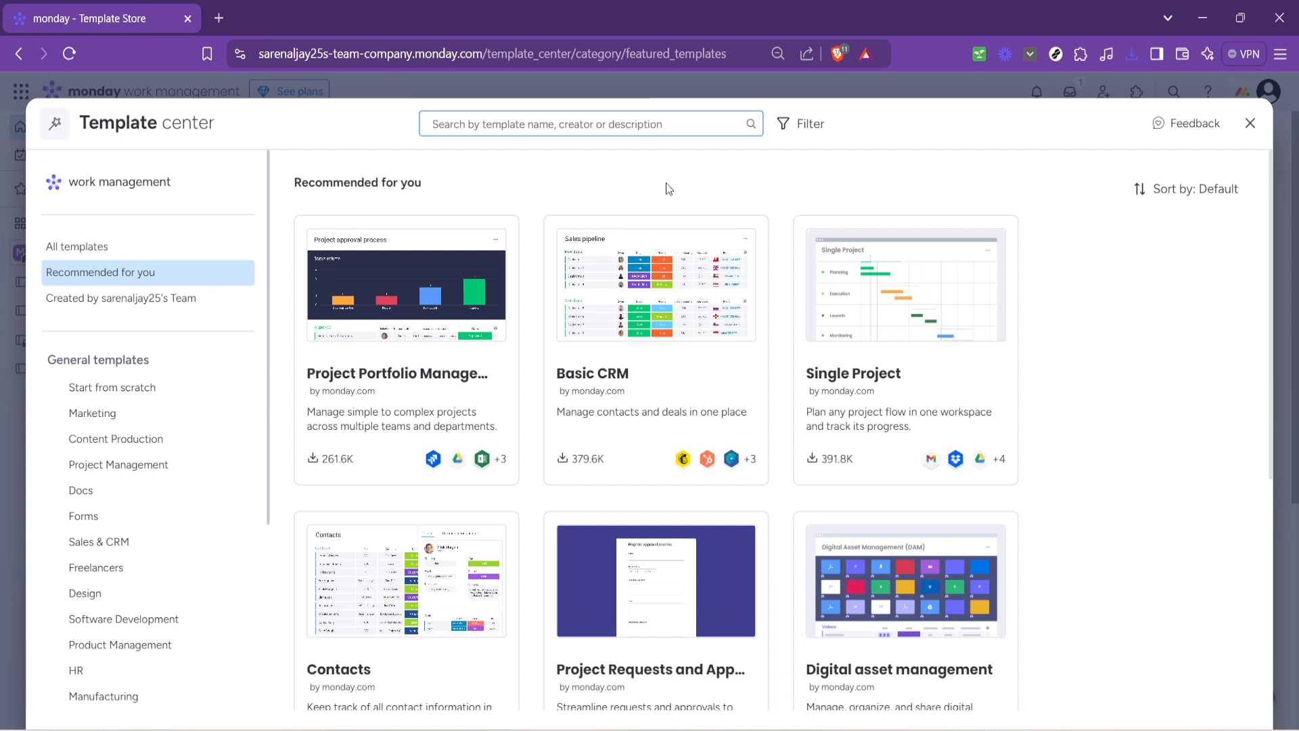
- Search the template center for "rep" to show Expense Report, Grants Management and Bug report
type("p")
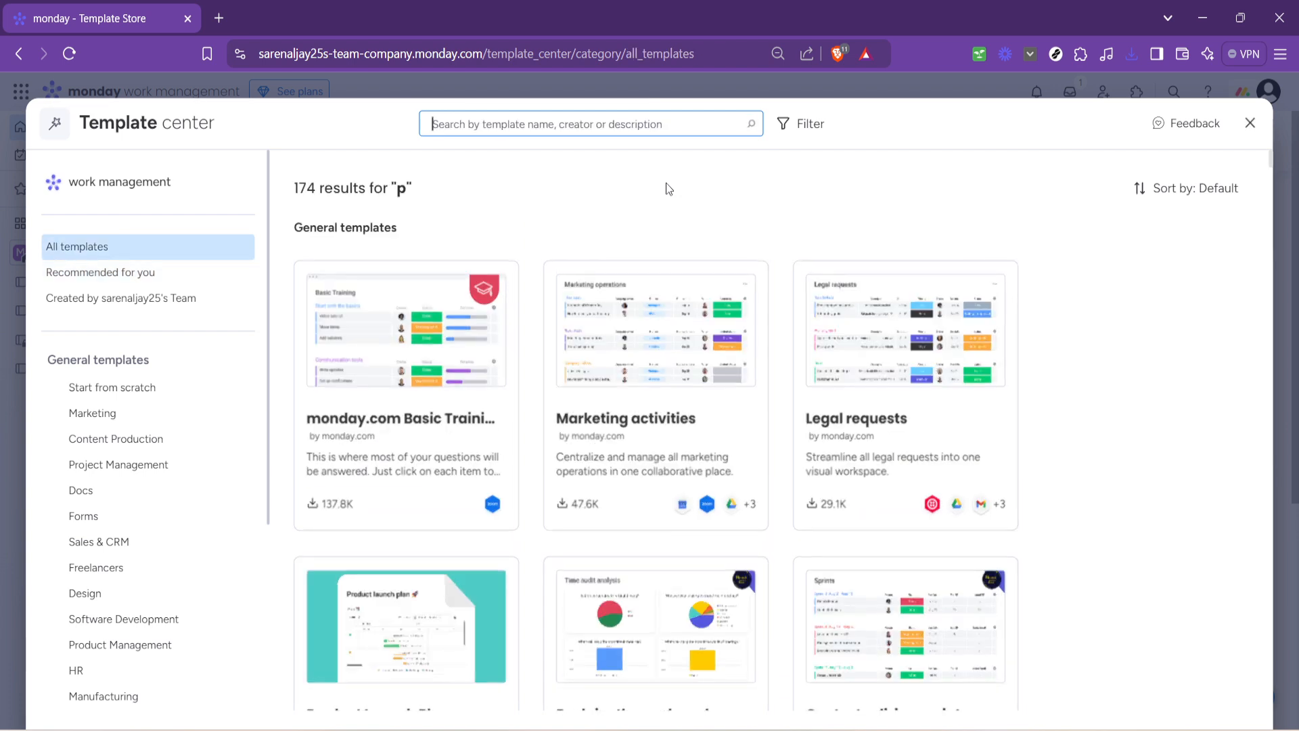
type("rep")
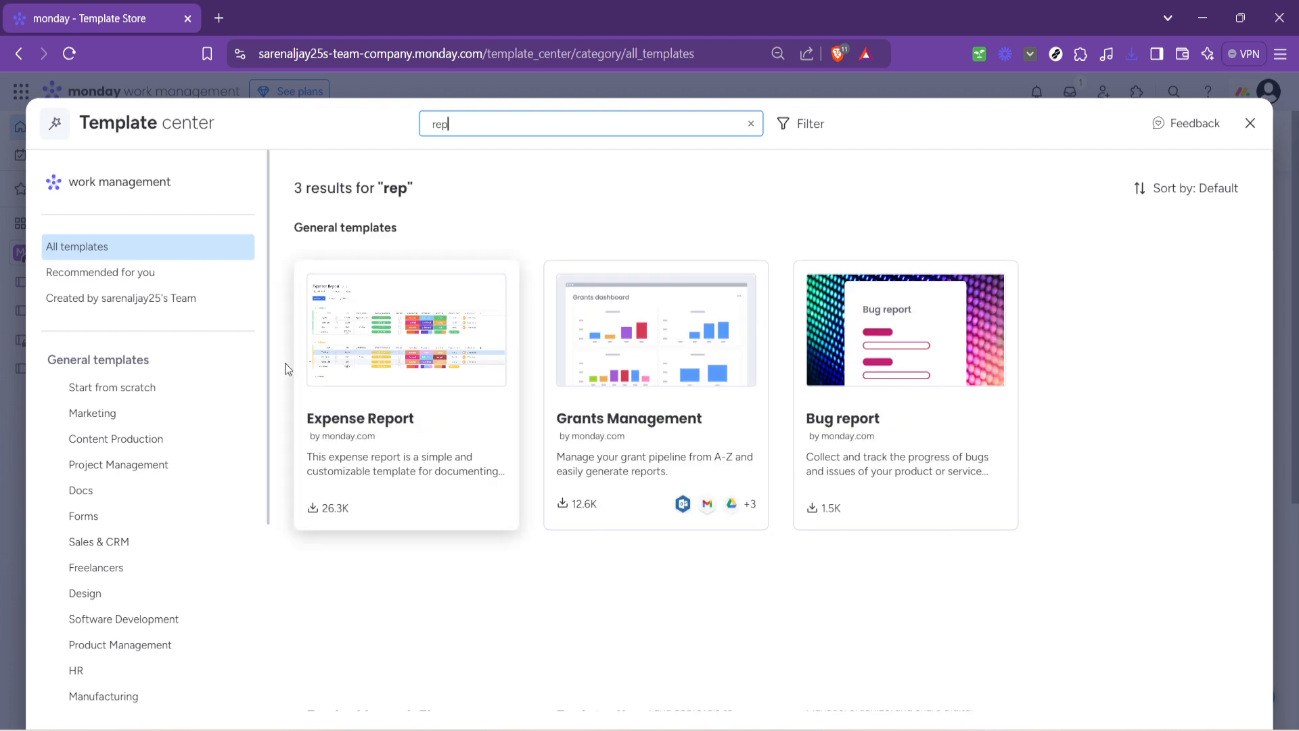
mouse_move(401, 433)
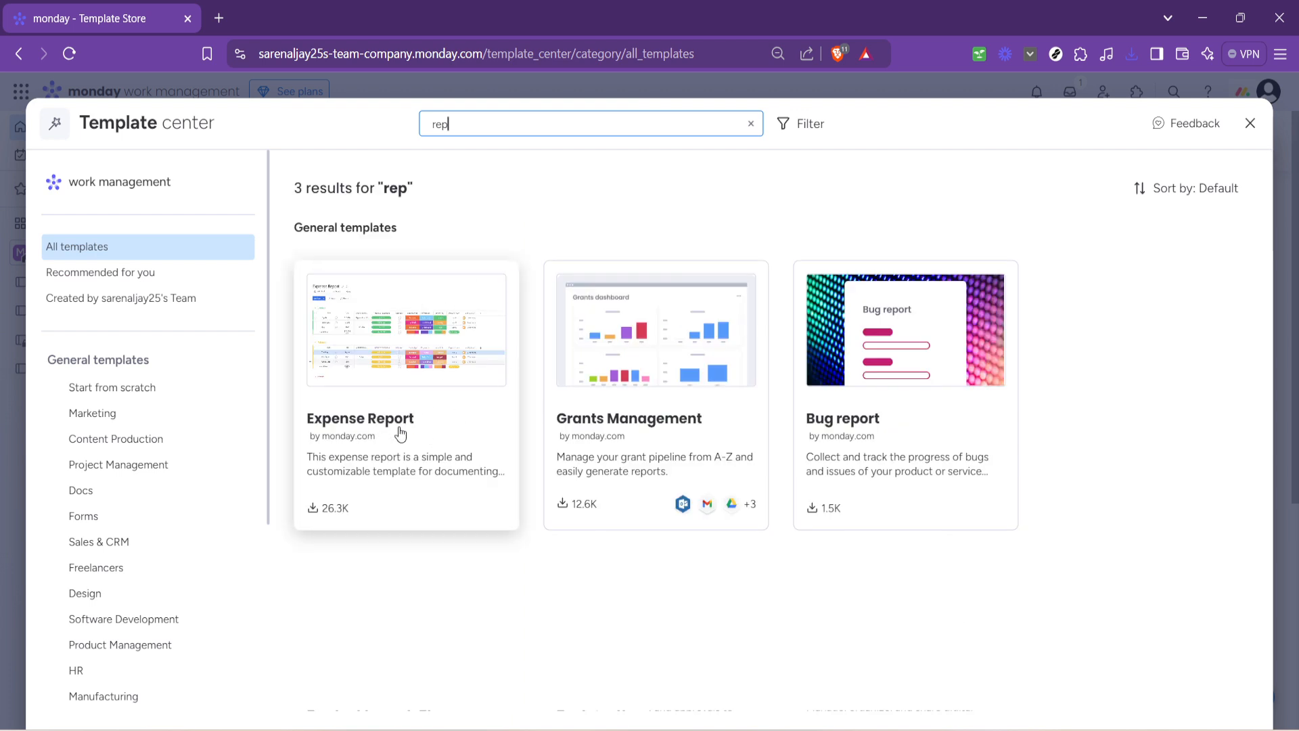
mouse_move(378, 426)
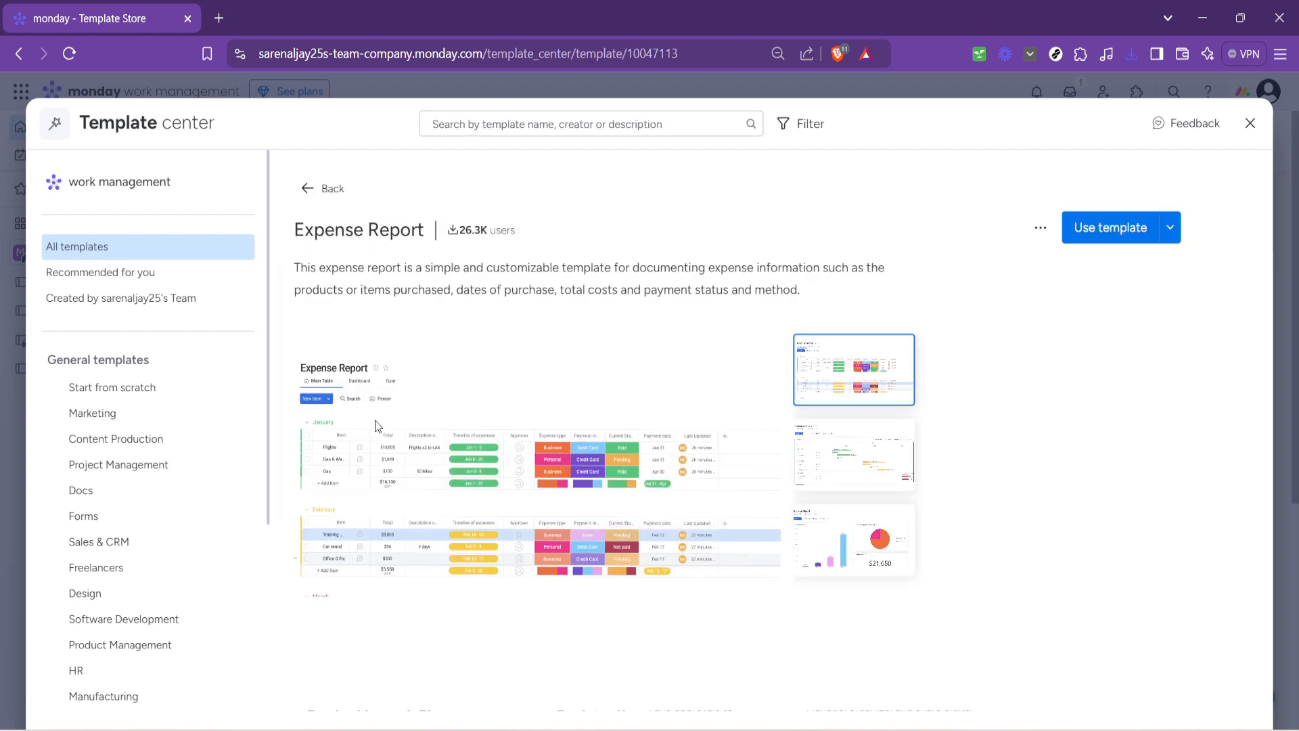
mouse_move(780, 338)
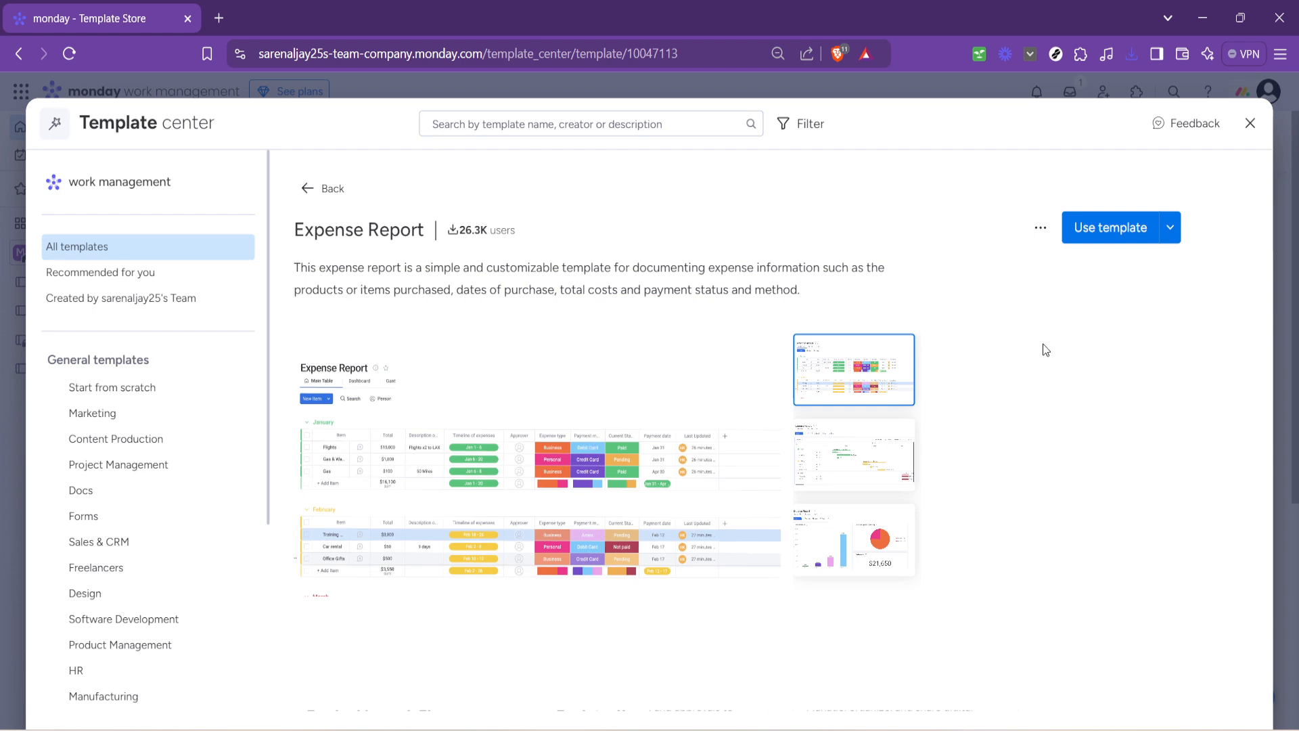
mouse_move(1111, 227)
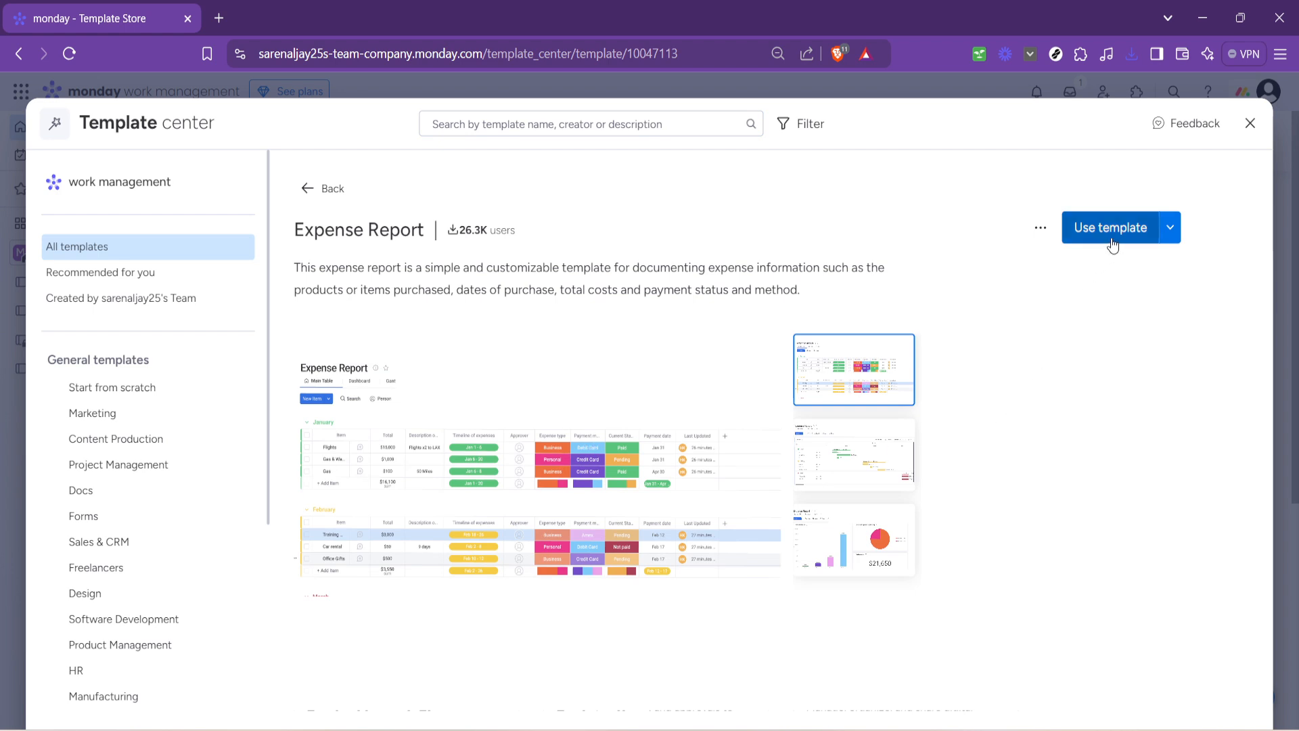
mouse_move(1185, 234)
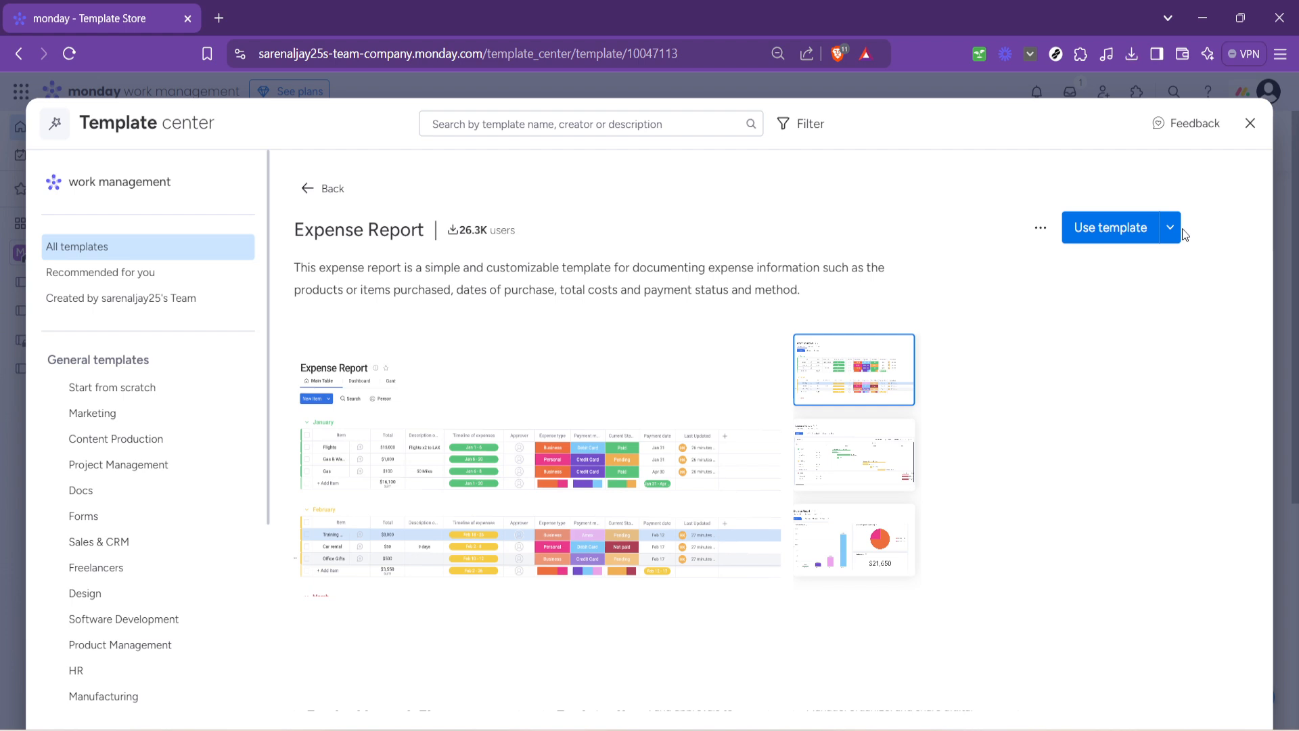
- Use the Expense Report template with Main workspace kept as the destination
left_click(1169, 228)
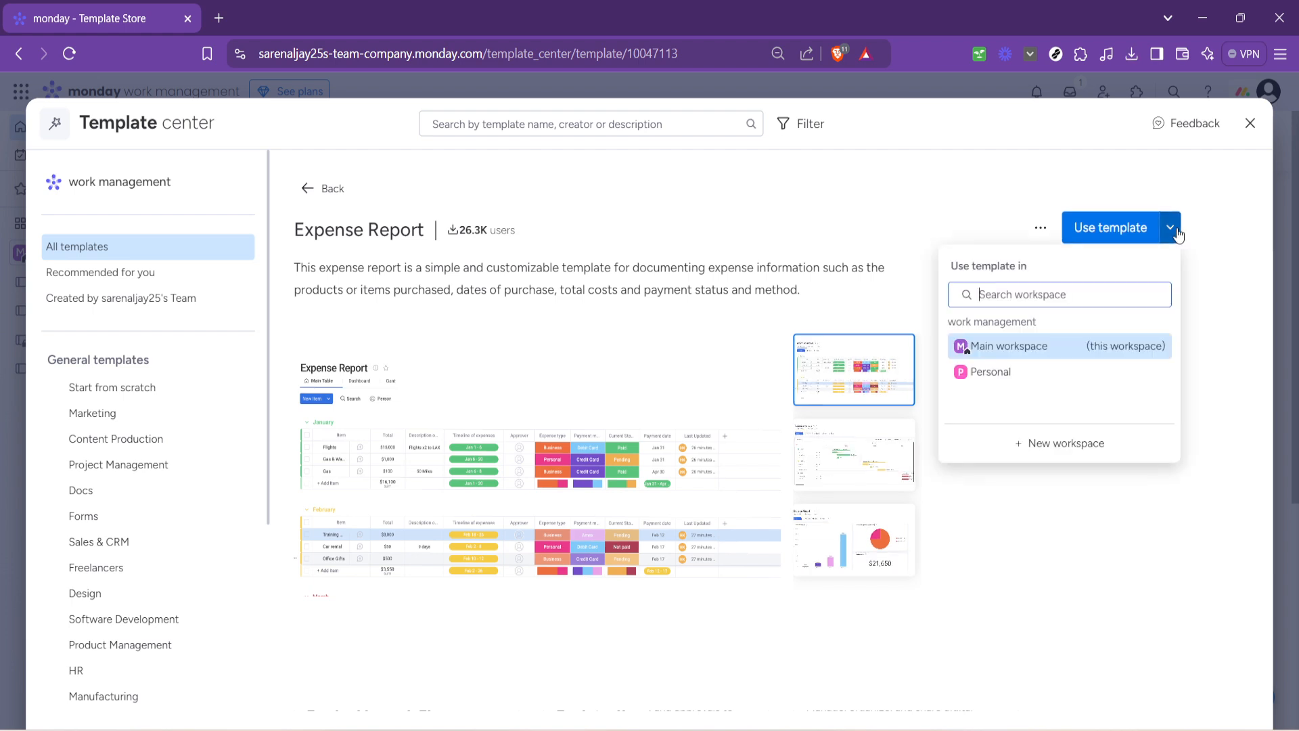
left_click(1169, 227)
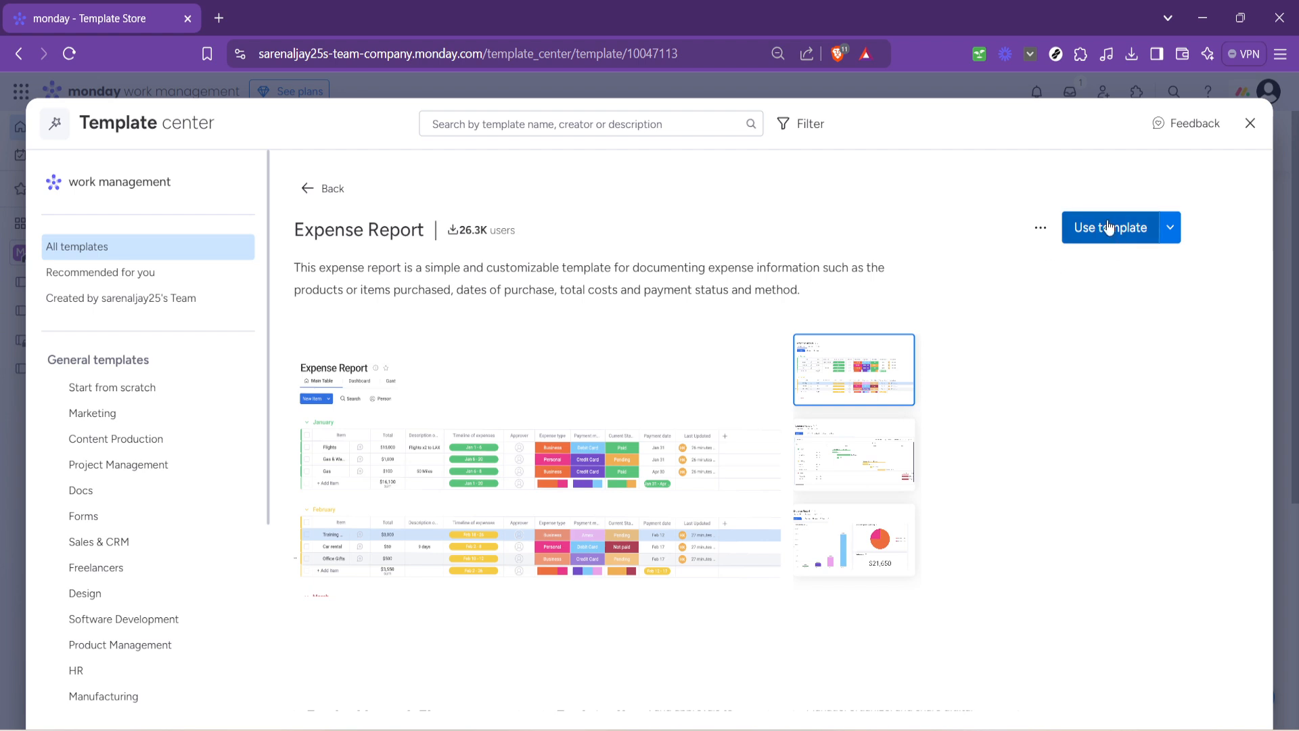
left_click(1109, 227)
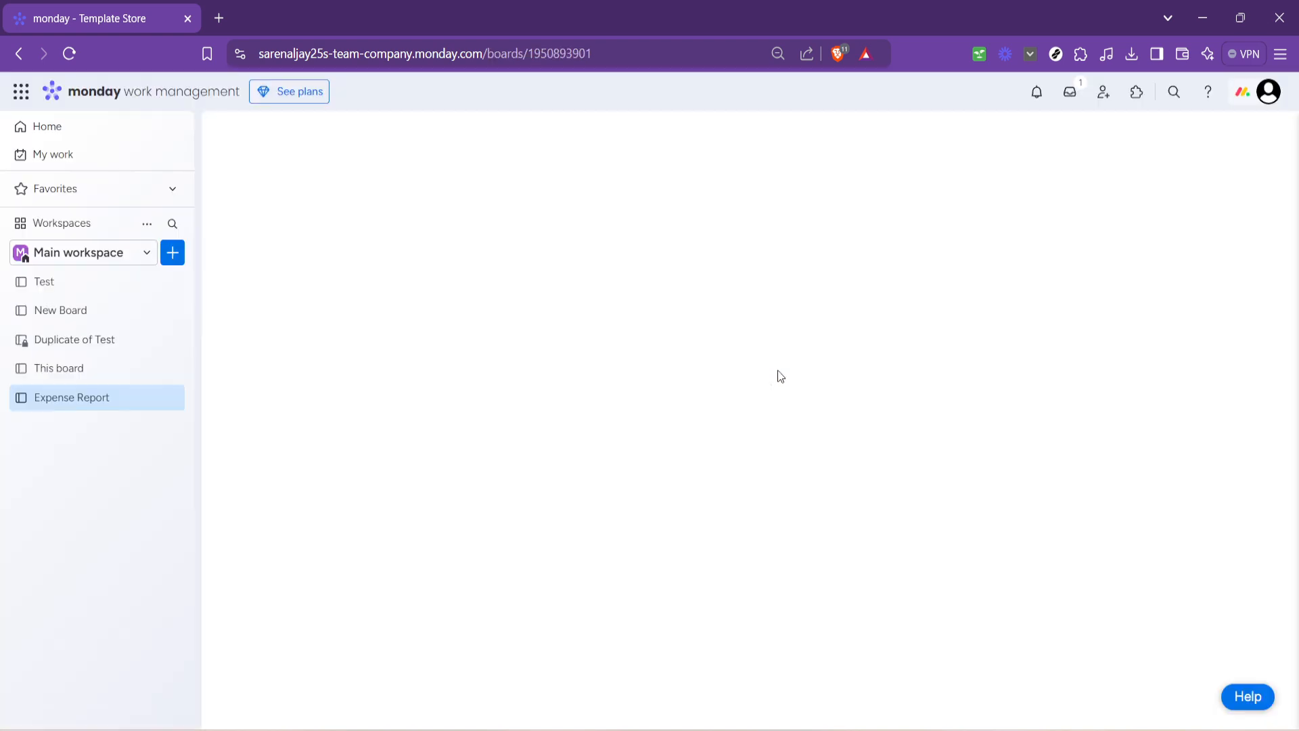
- View the loaded Expense Report board's Main Table with January and February groups
left_click(72, 397)
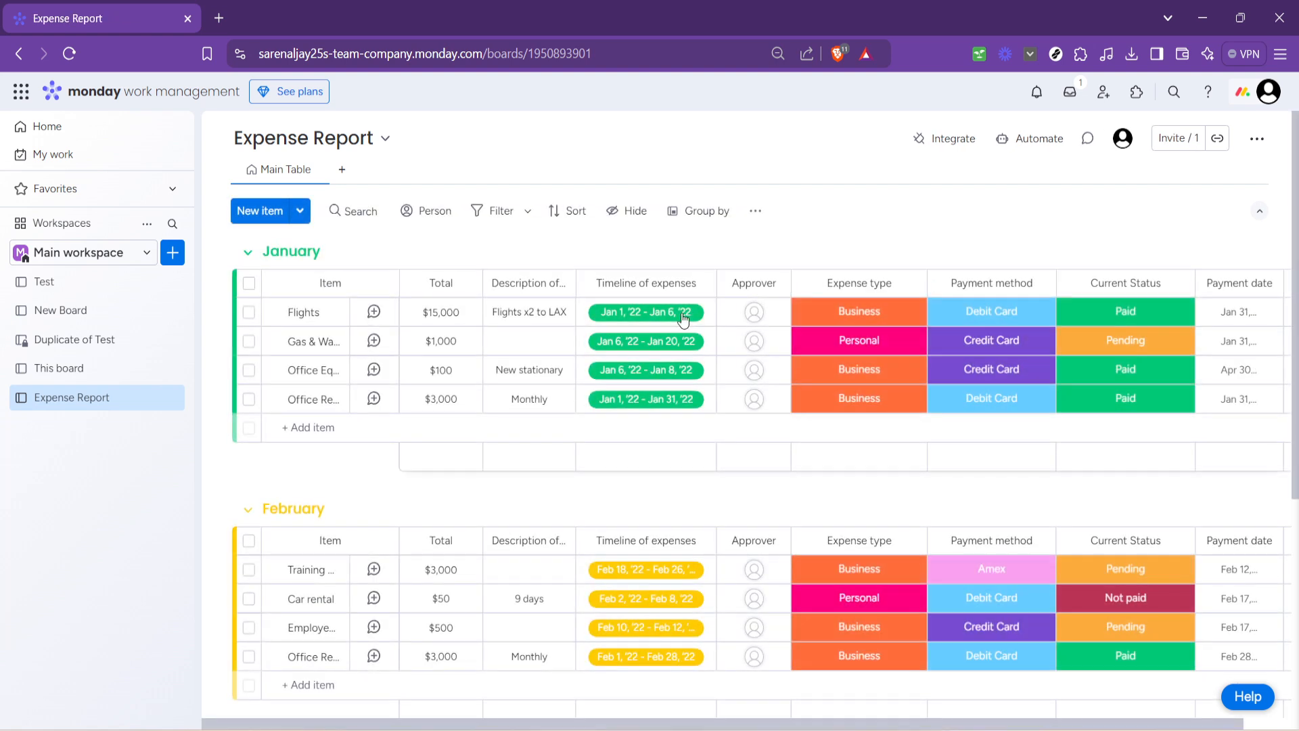
left_click(341, 169)
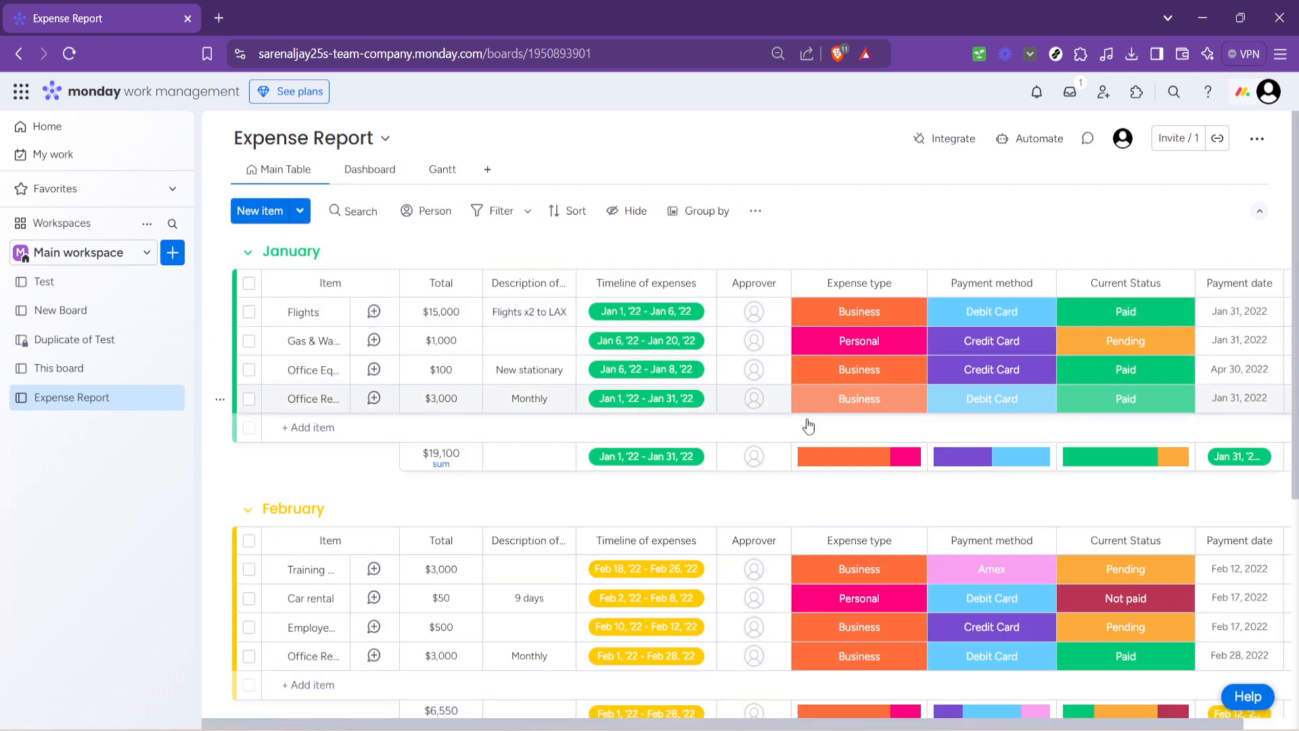